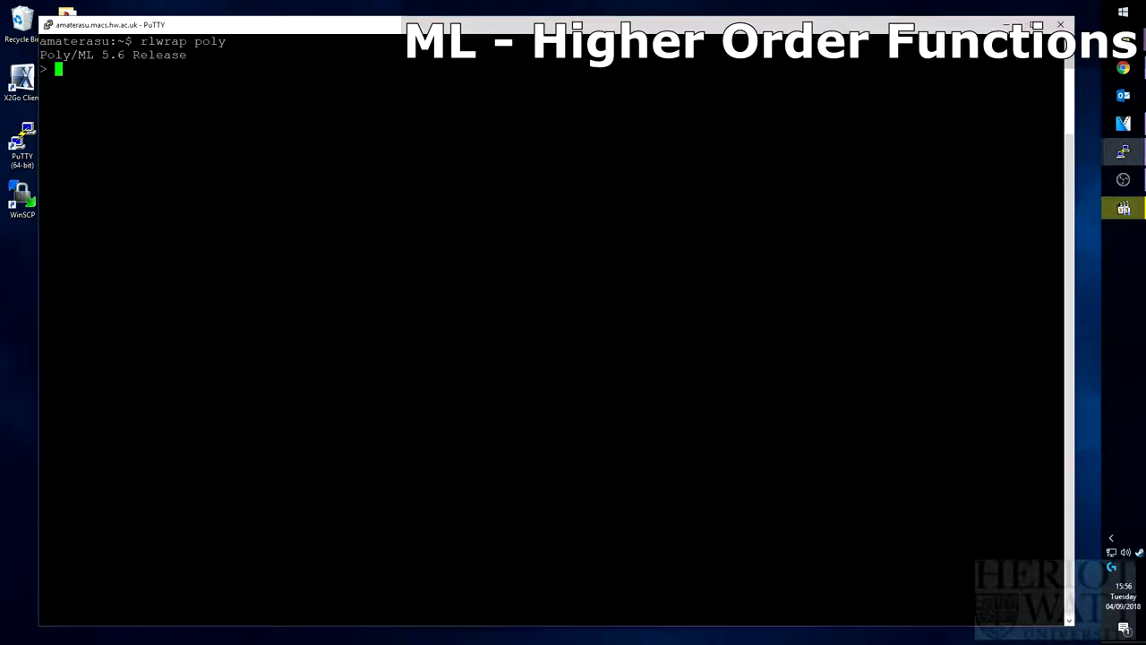
pyautogui.write('fun app f x = f x;')
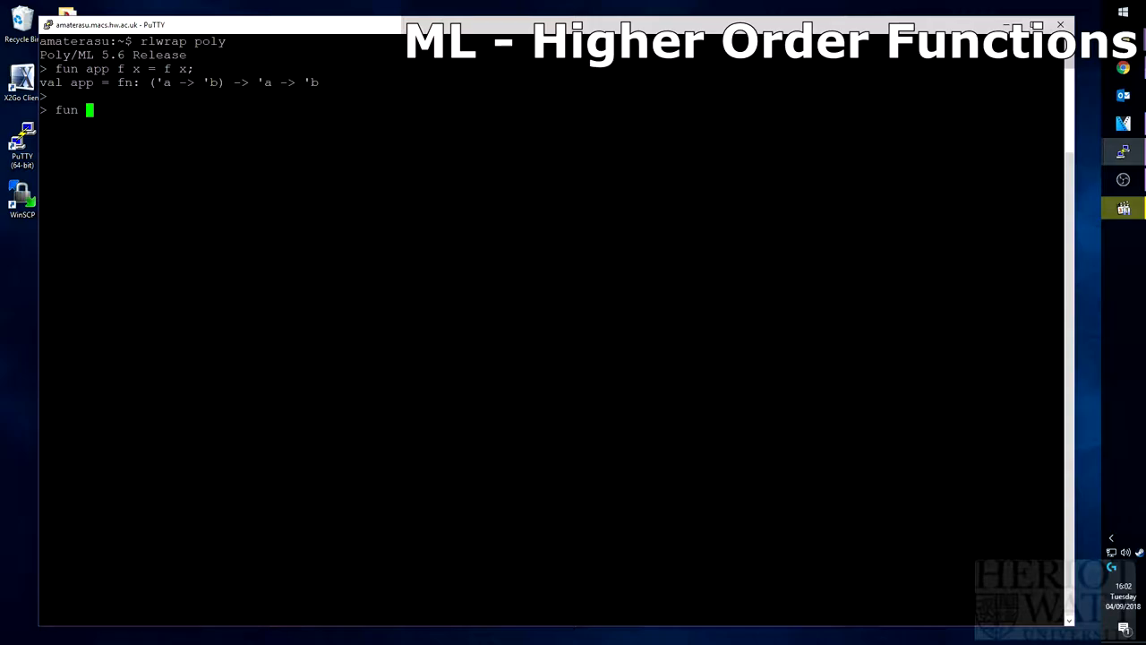
pyautogui.write('inc x')
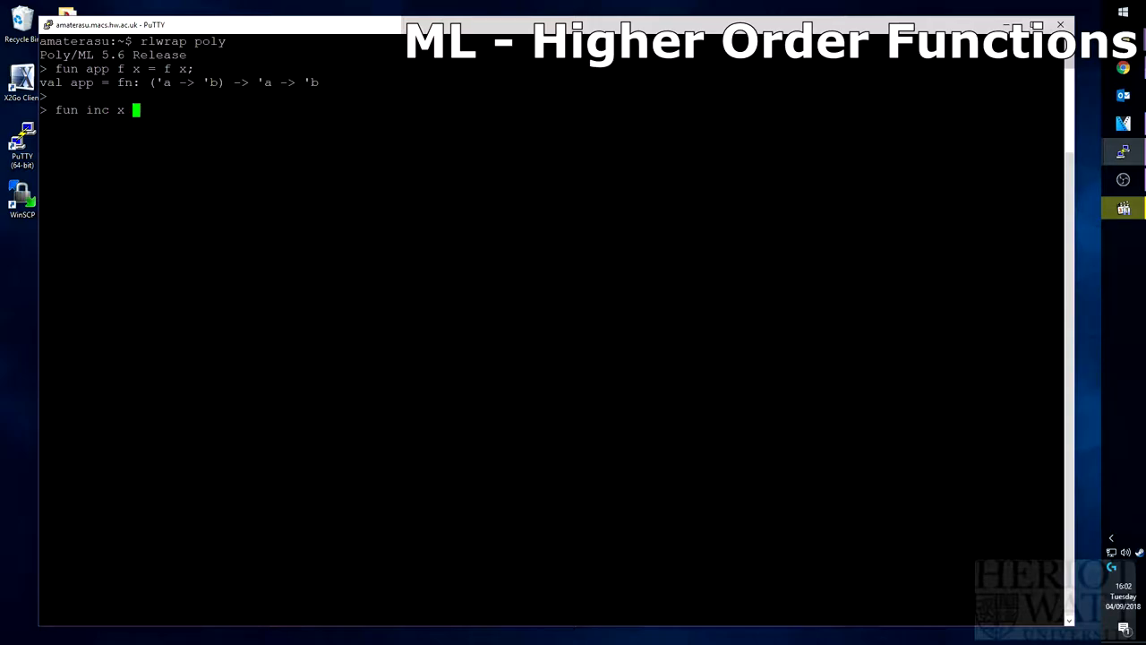
pyautogui.write('= x + 1;')
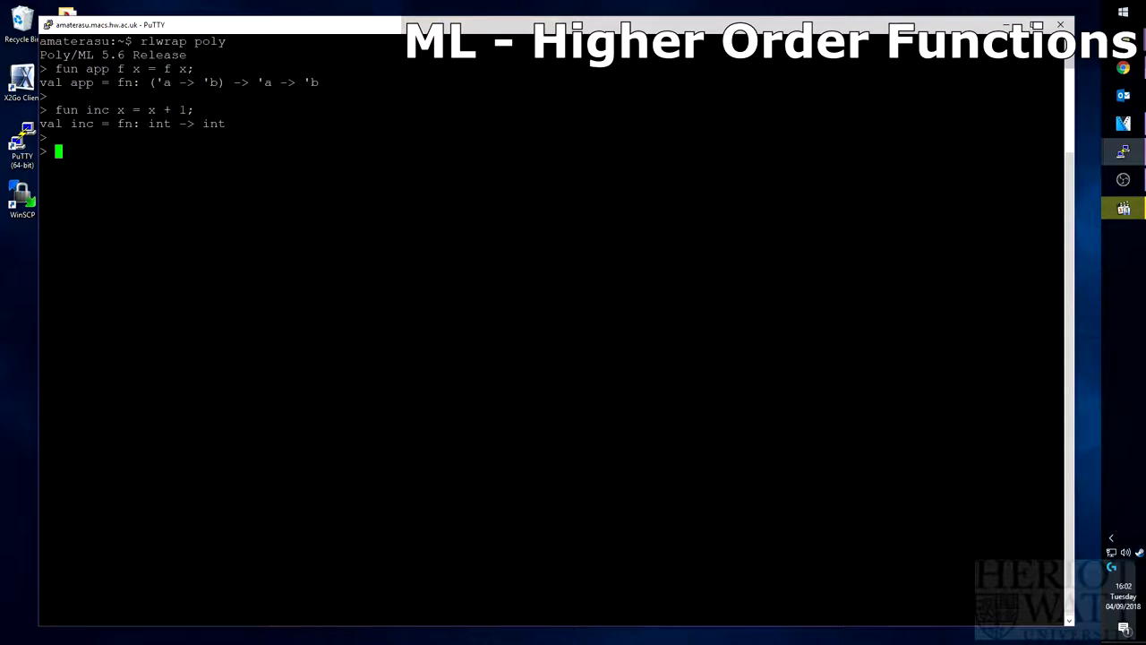
pyautogui.write('app')
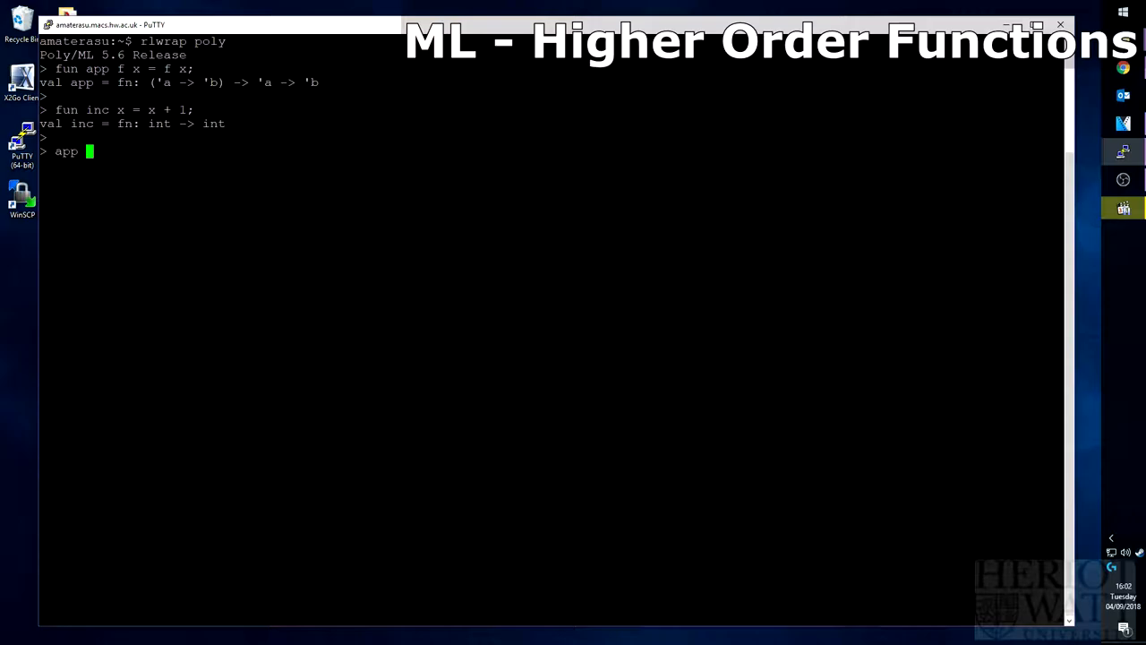
pyautogui.write('inc;')
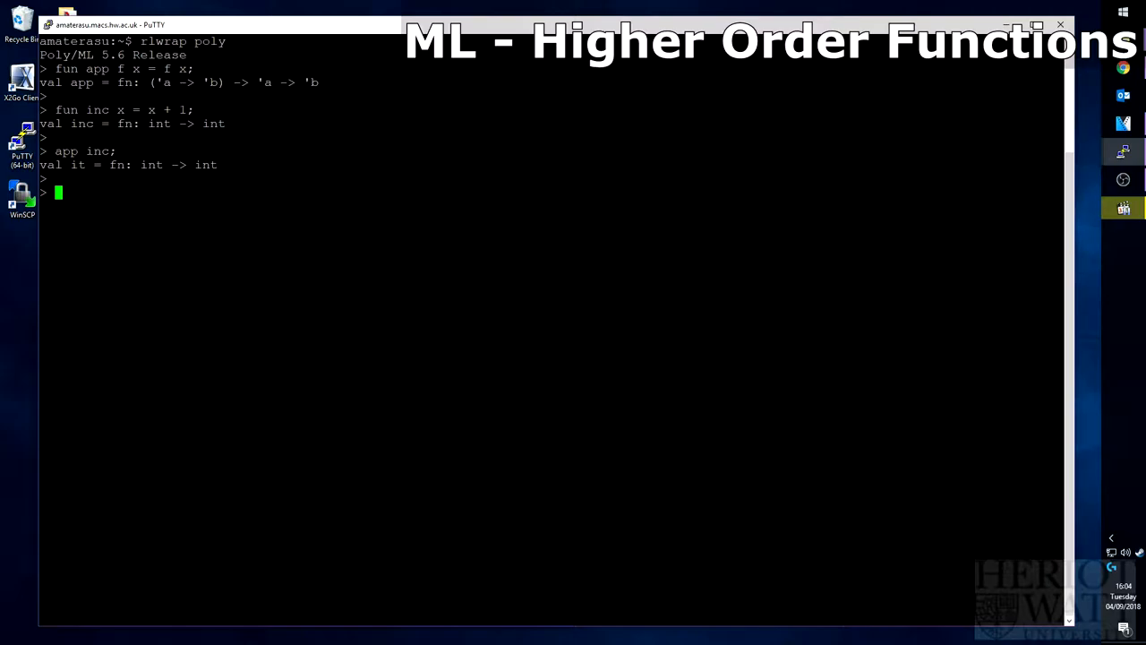
pyautogui.write('it 1')
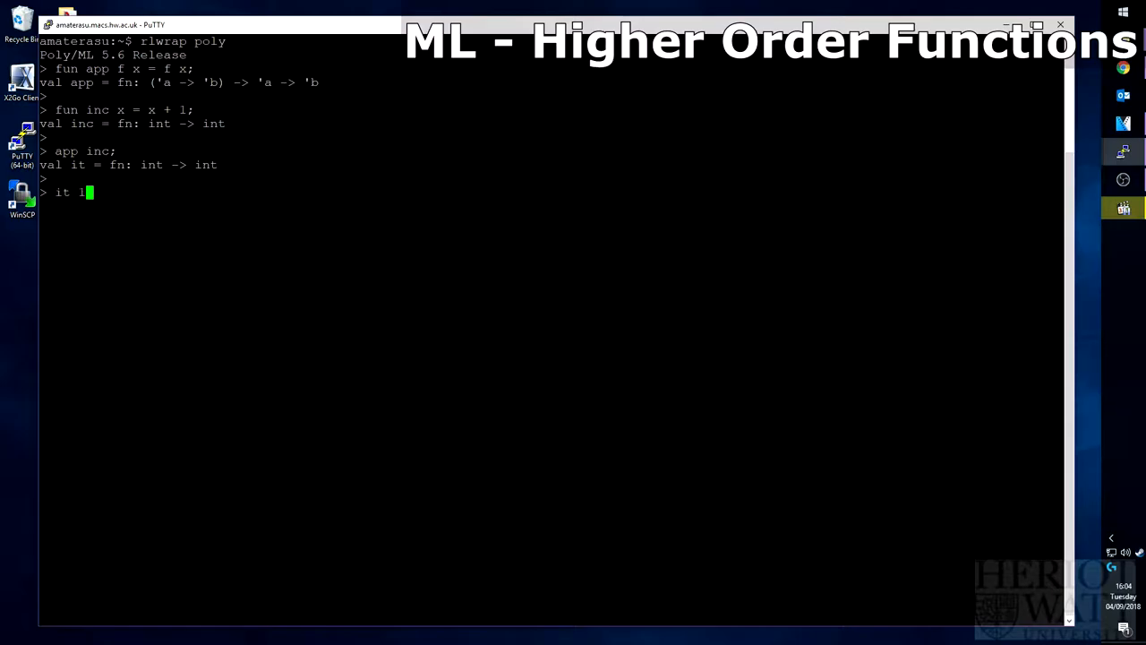
pyautogui.write(';')
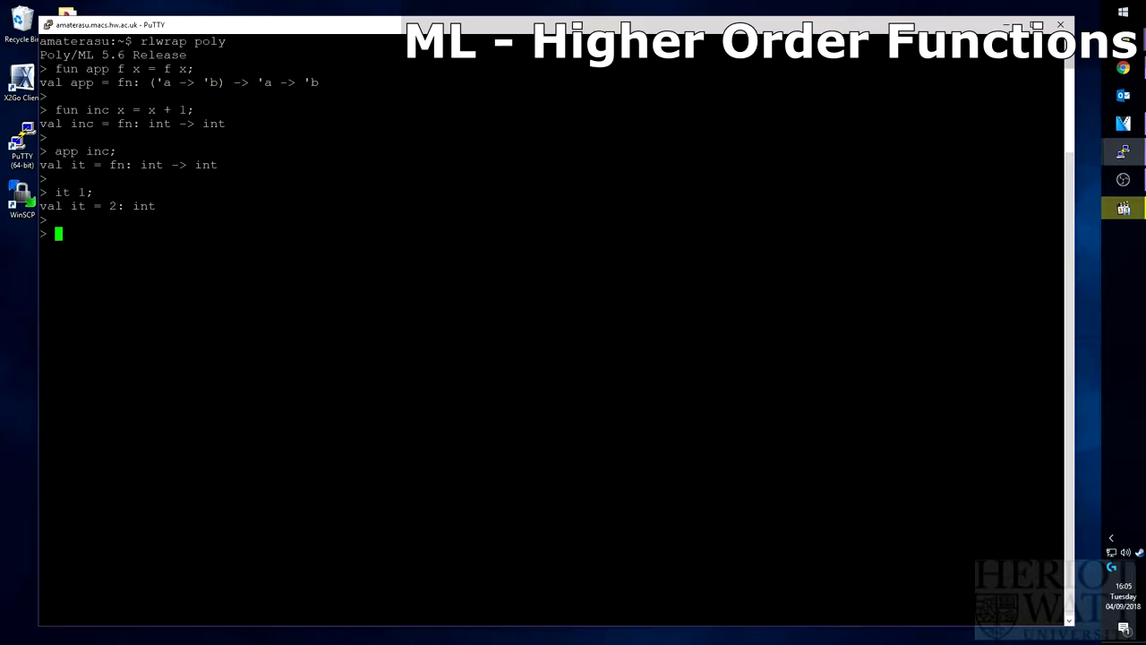
pyautogui.write('app')
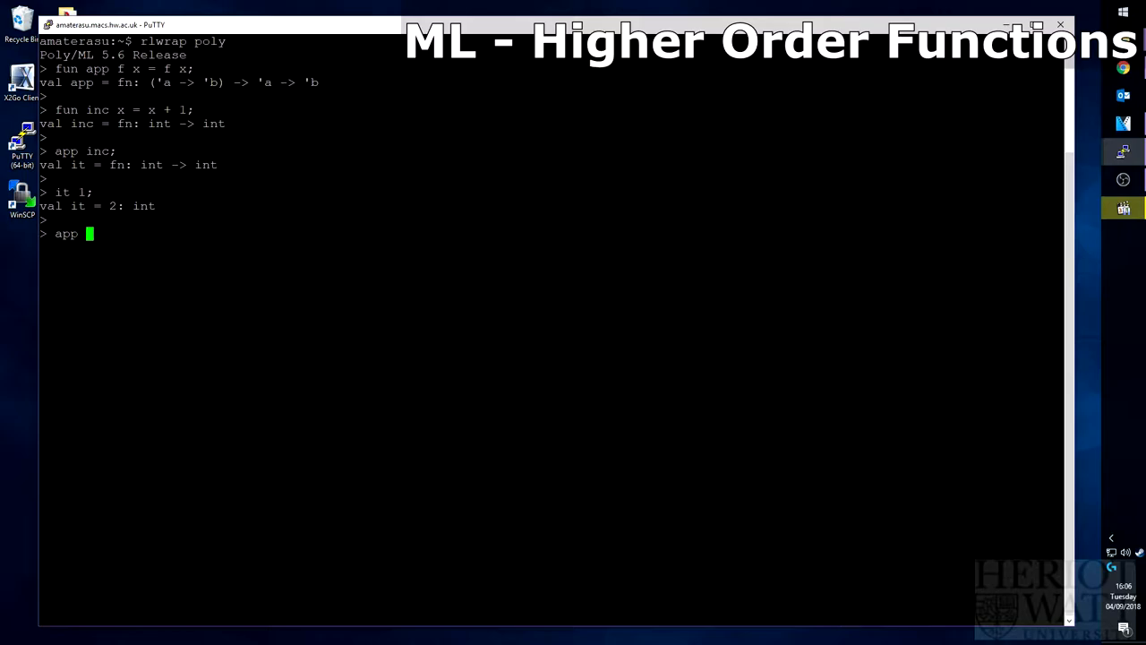
pyautogui.write('inc')
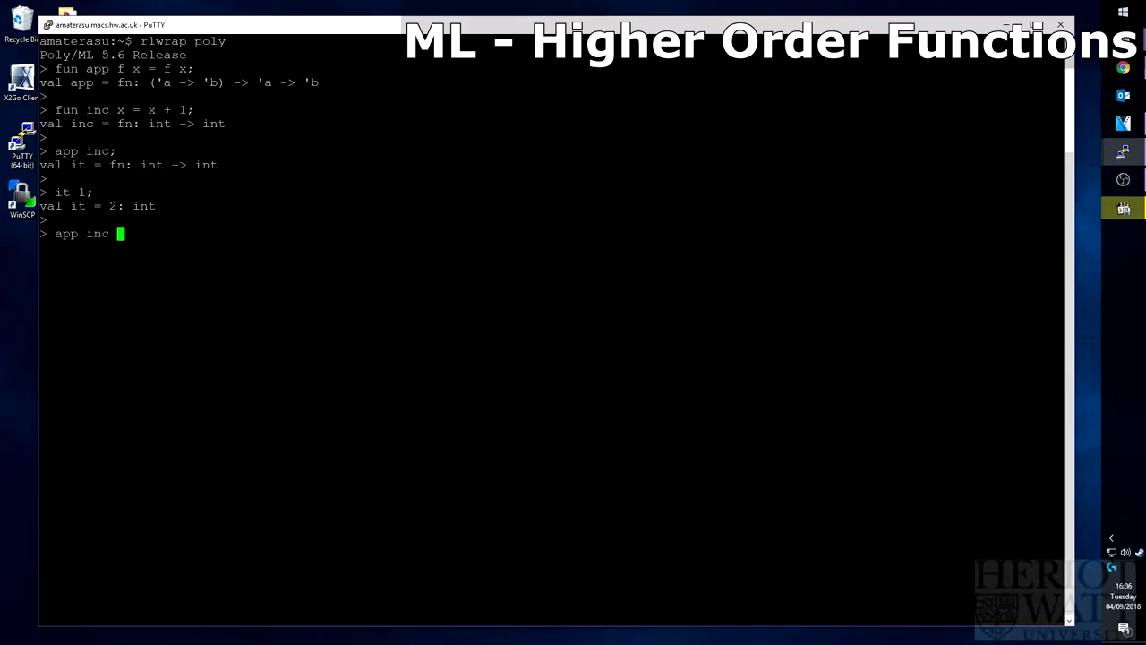
pyautogui.write('3')
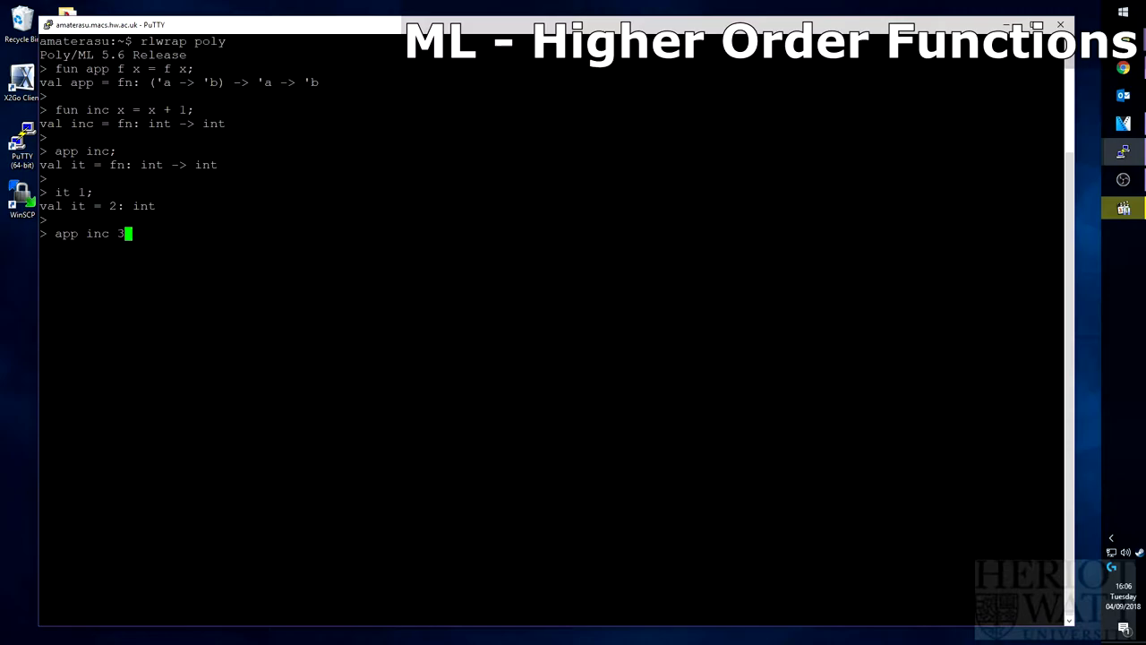
pyautogui.write(';')
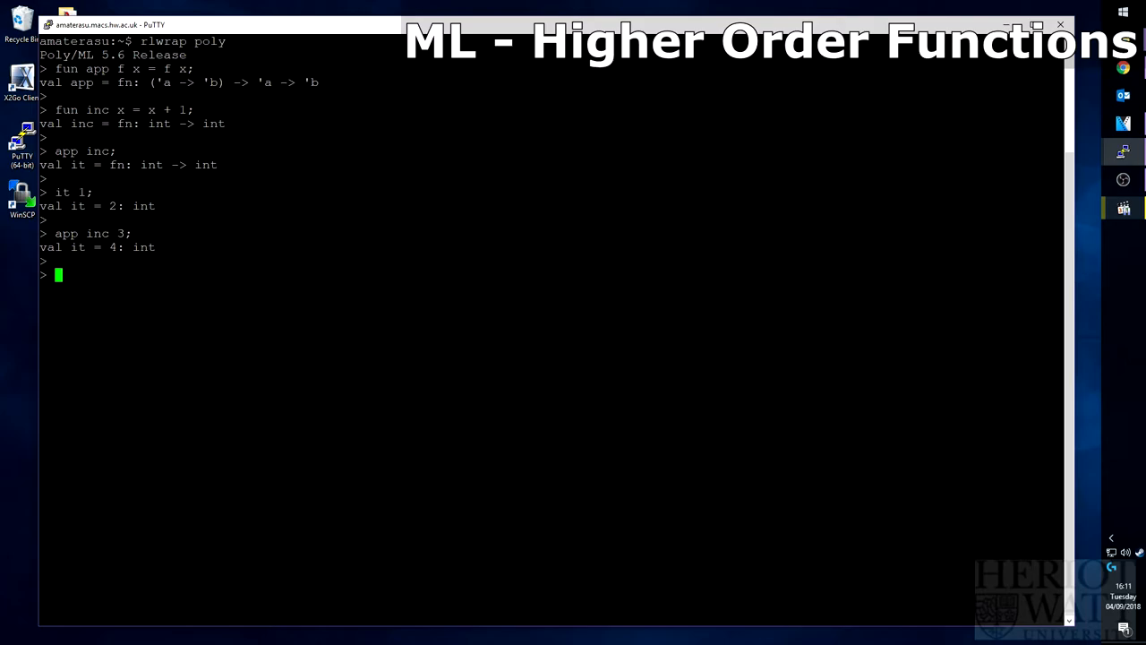
pyautogui.write('inc')
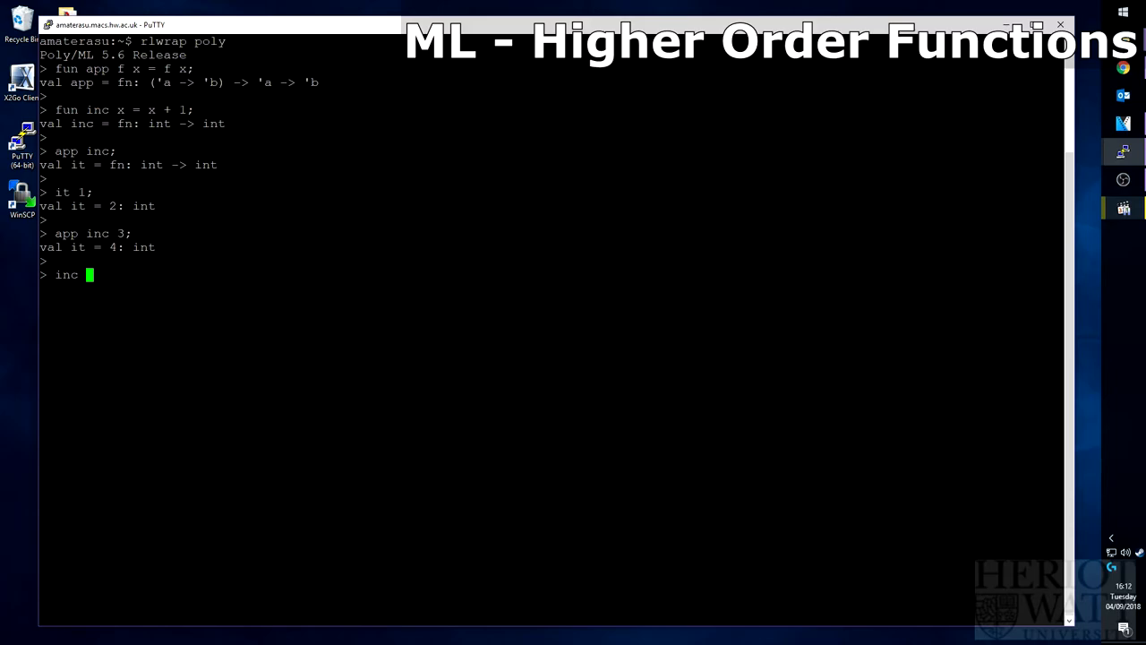
pyautogui.write('(inc 1)')
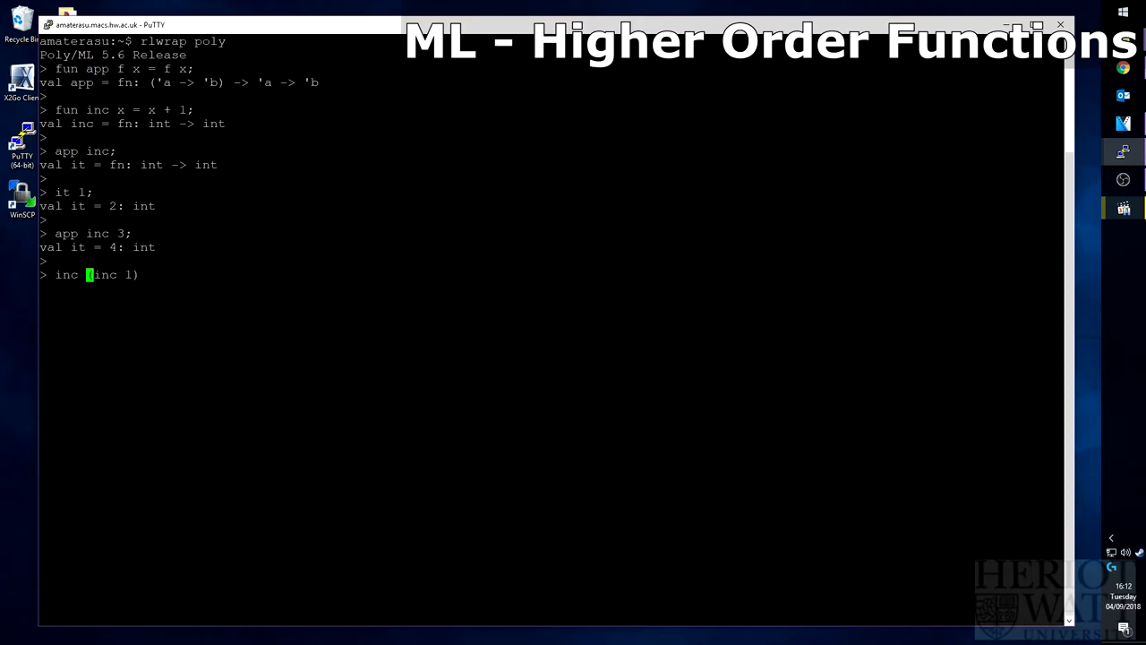